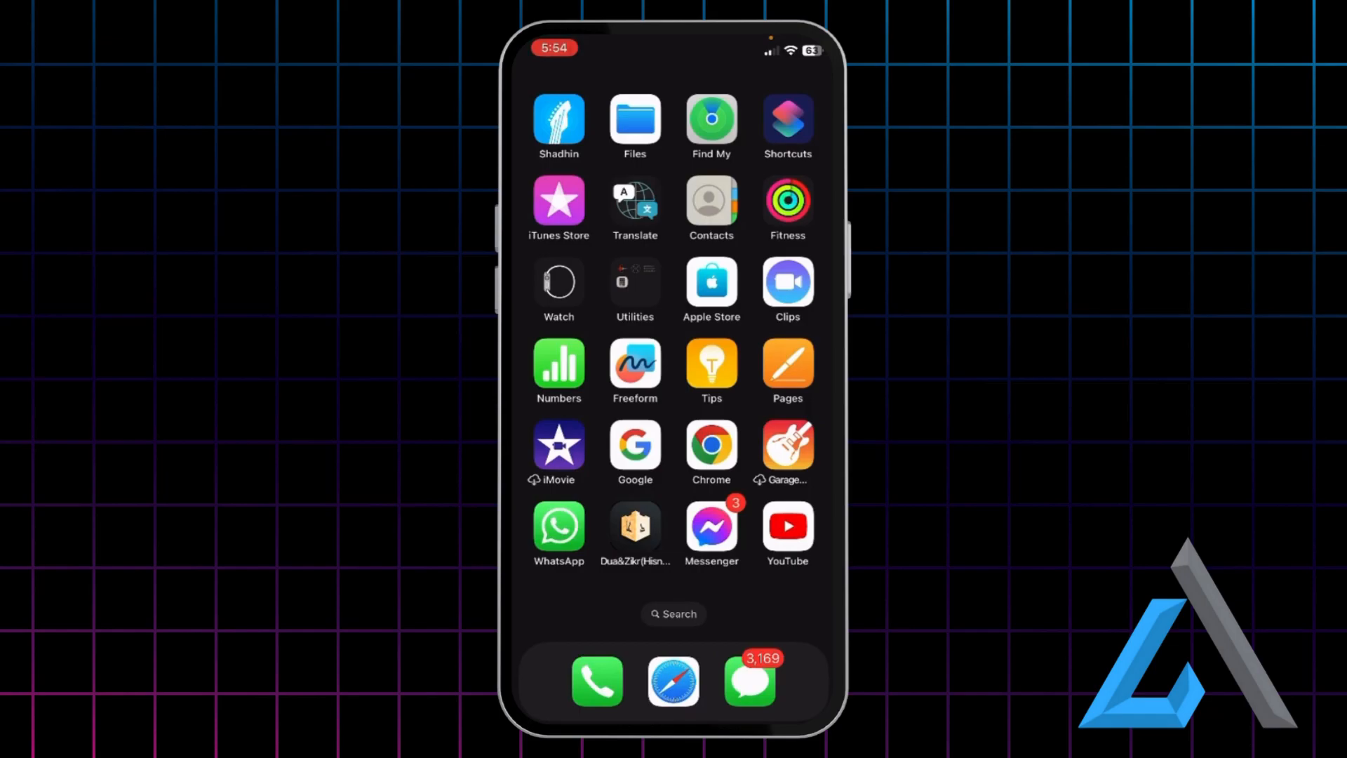
# Launch Chrome from the home screen to search for 'pdf compressor'.
pyautogui.click(711, 445)
pyautogui.write('pdf com')
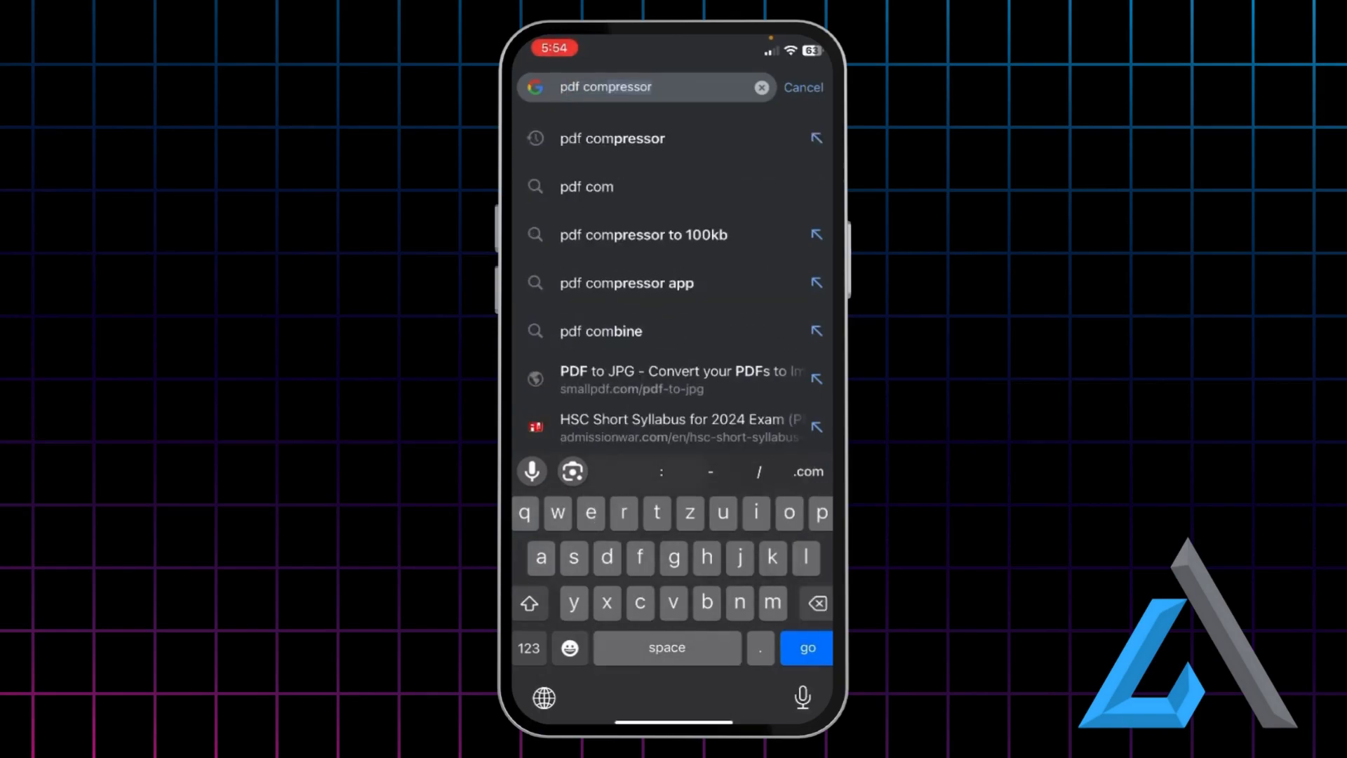
# Run the 'pdf compressor' search and go to iLovePDF's Compress PDF result.
pyautogui.click(806, 647)
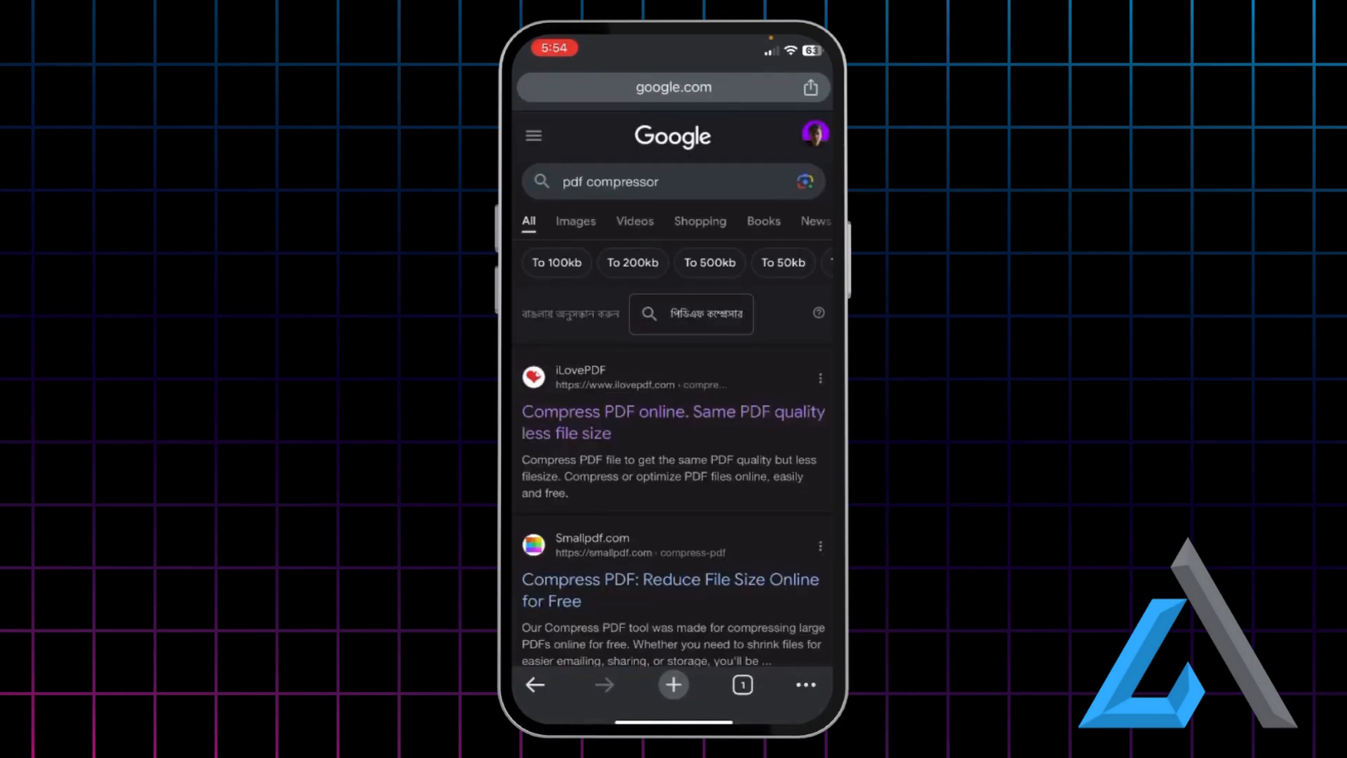
pyautogui.click(672, 423)
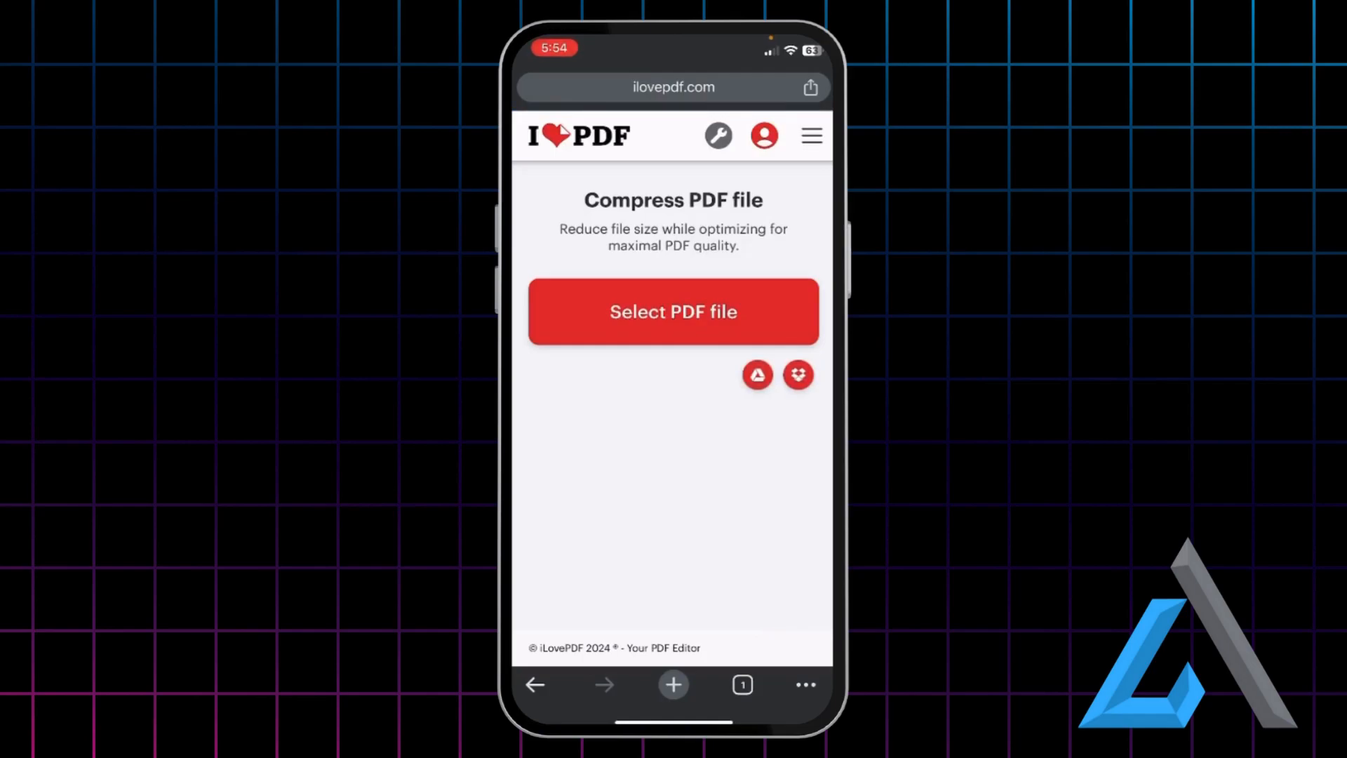
# Upload IndexPage2024.pdf from Recents to the Compress PDF page.
pyautogui.click(672, 311)
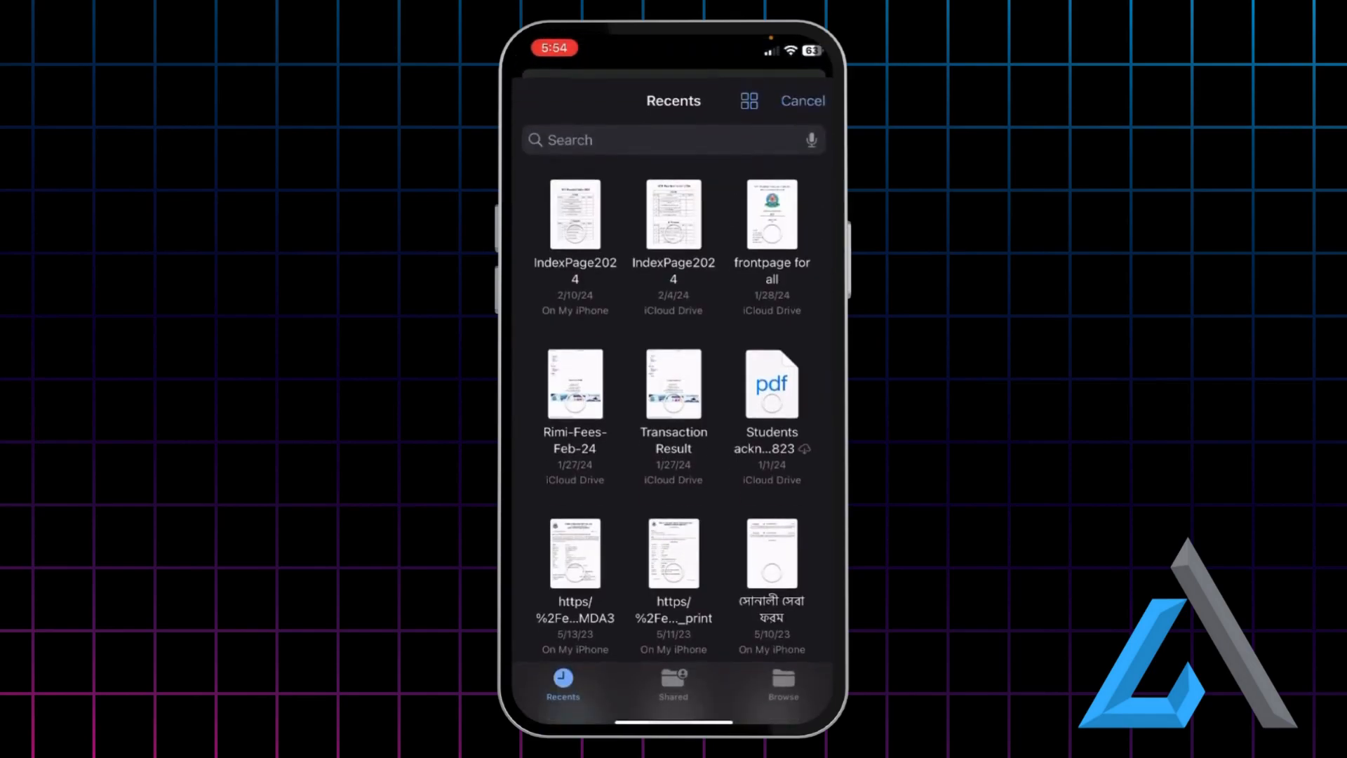
pyautogui.click(575, 216)
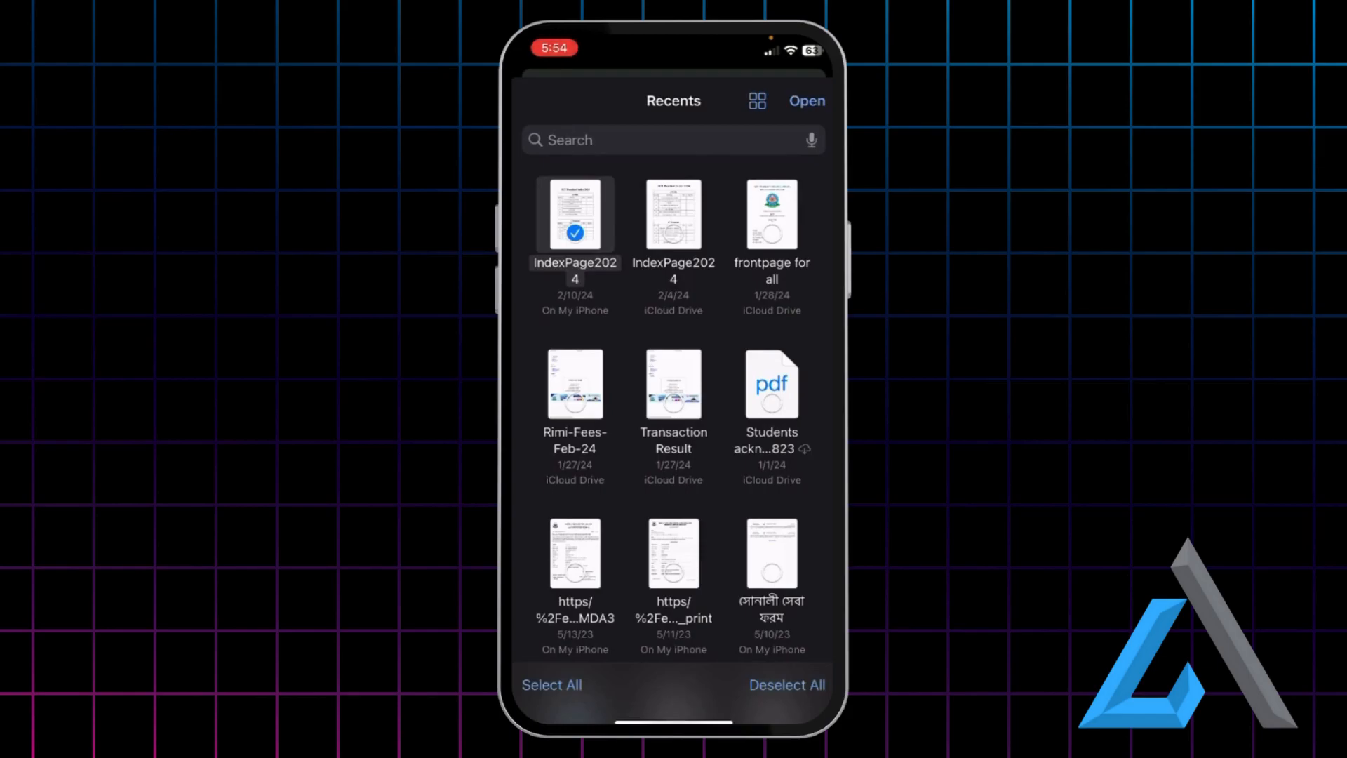
pyautogui.click(806, 101)
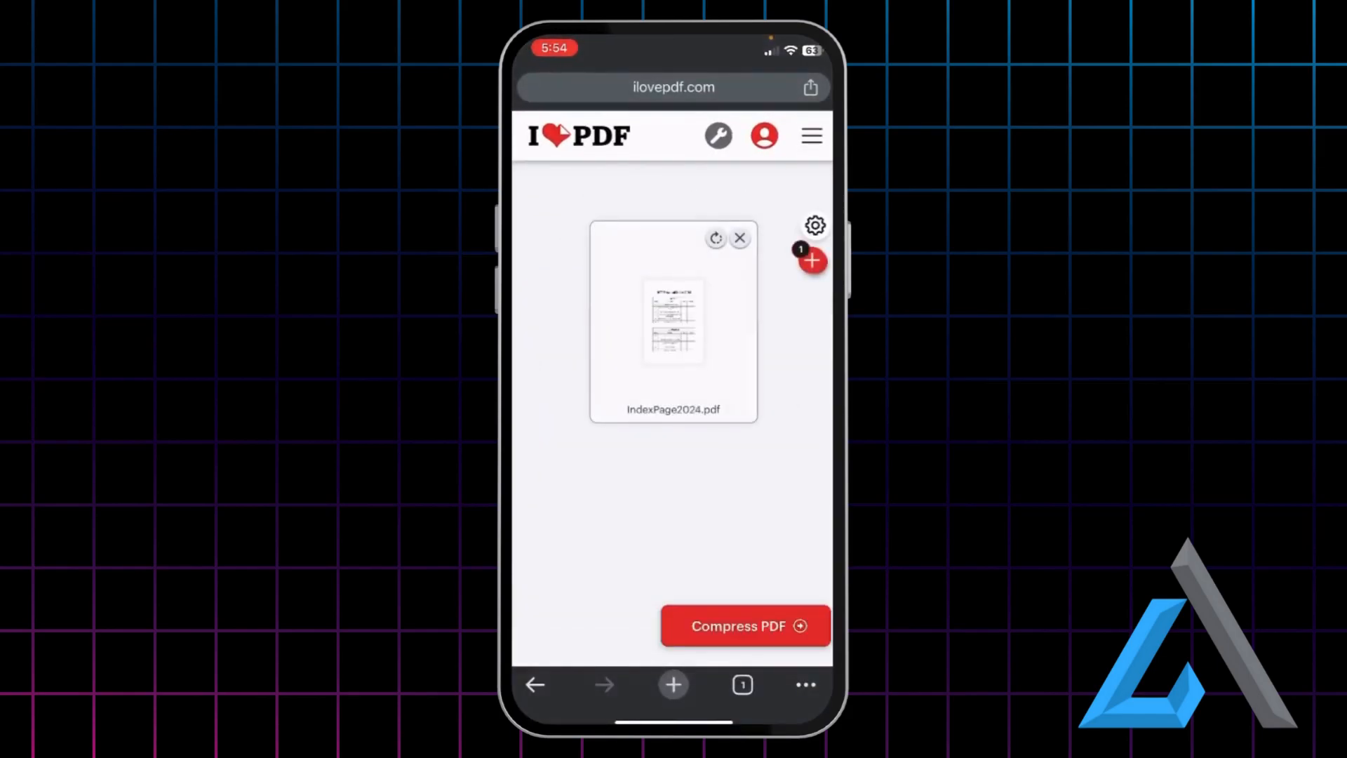
# Compress IndexPage2024.pdf from 428.59 KB to 65.76 KB (85% smaller) and start the 67 KB download.
pyautogui.click(744, 626)
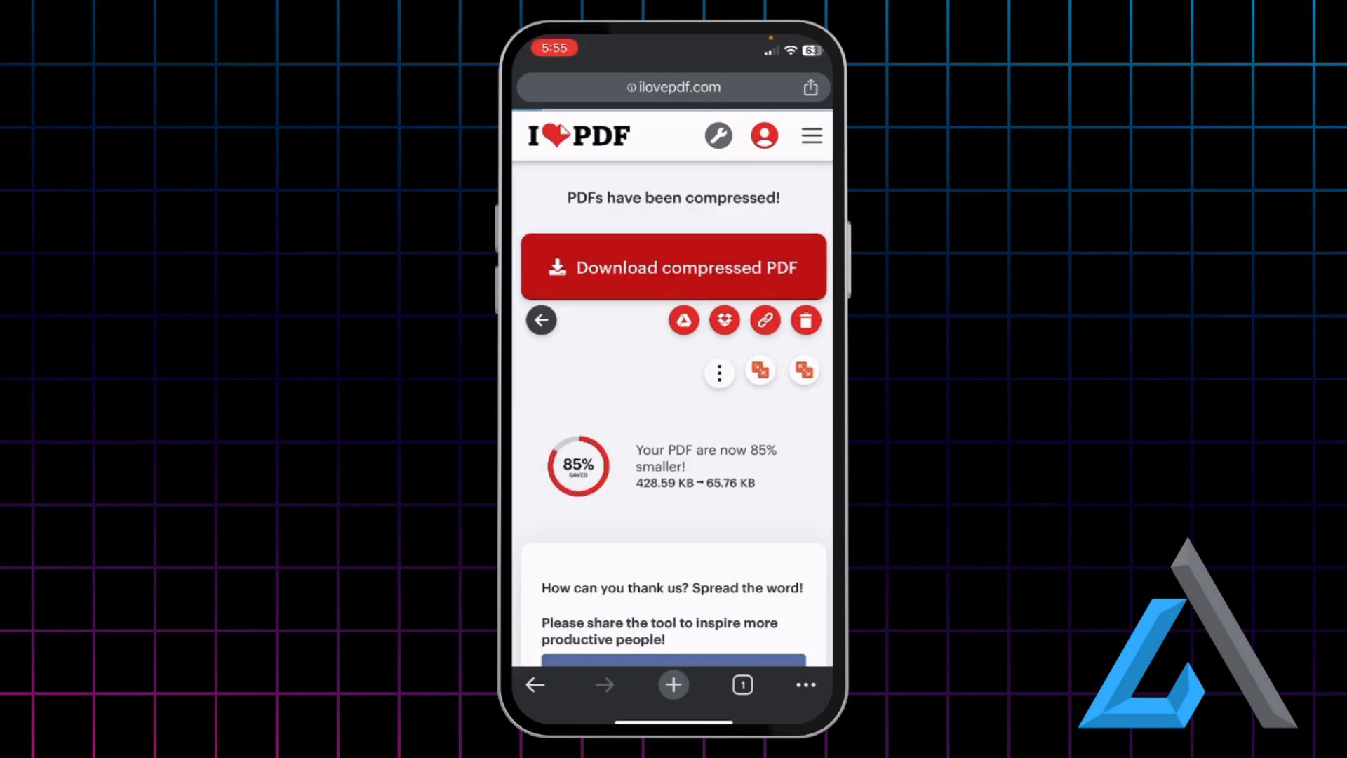
pyautogui.click(672, 266)
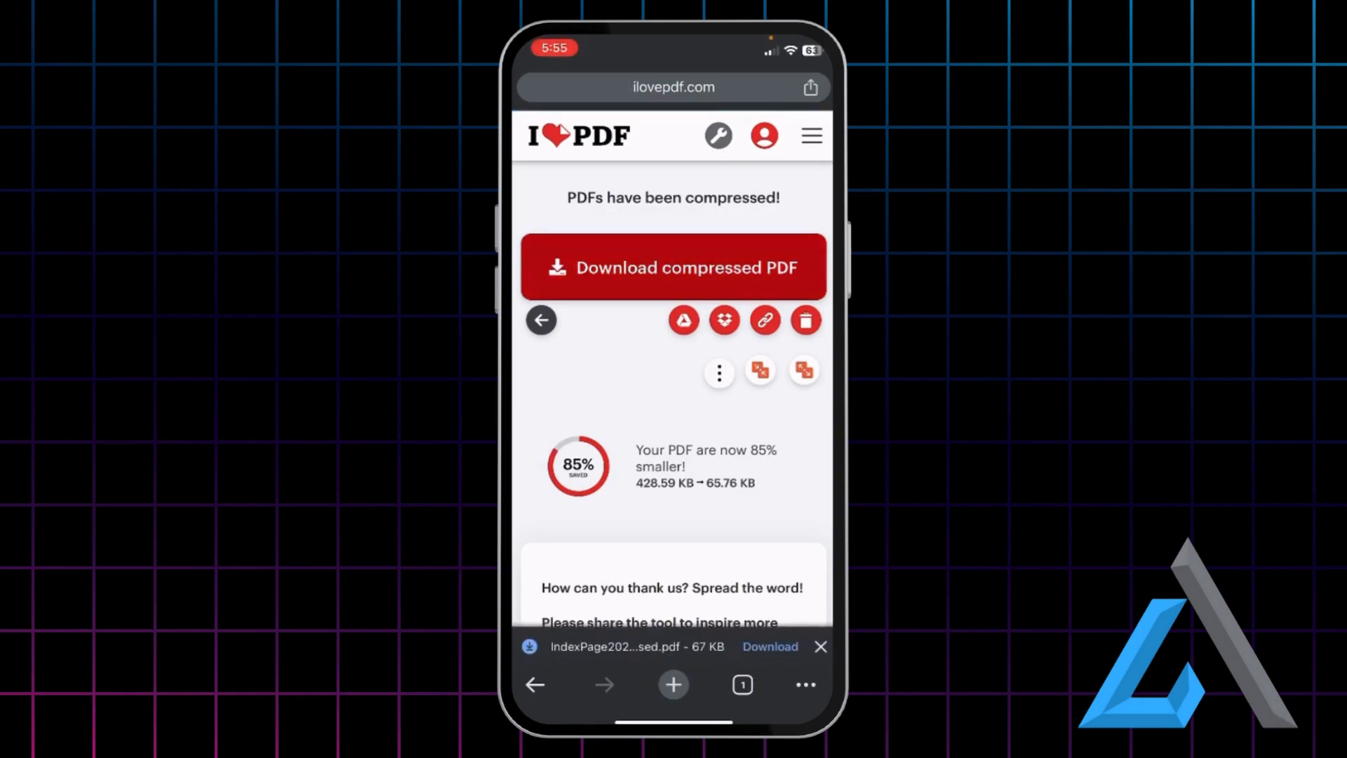